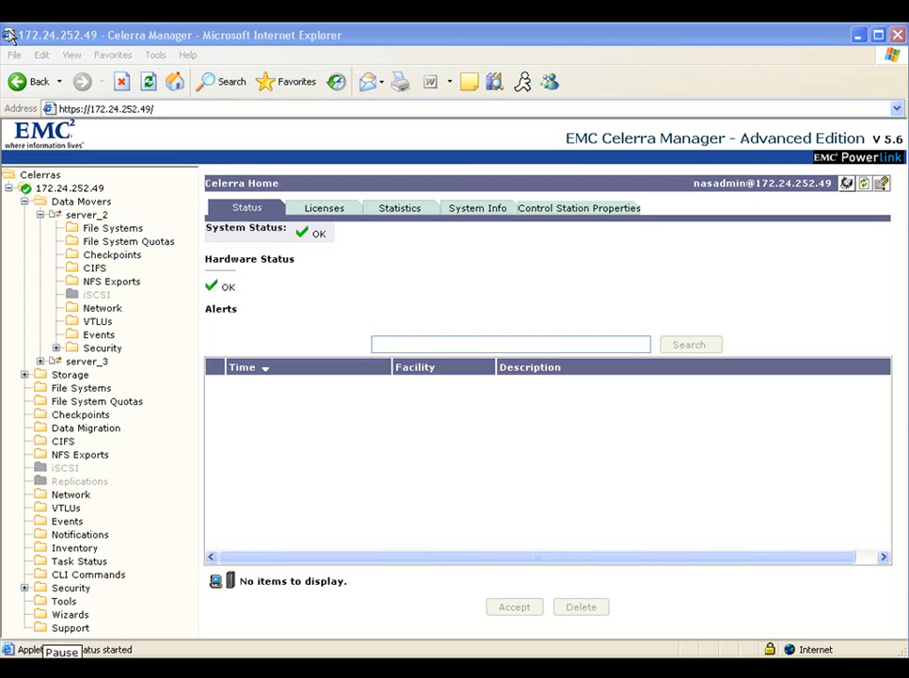
# Open the File Systems context menu to begin a new file system.
pyautogui.rightClick(112, 228)
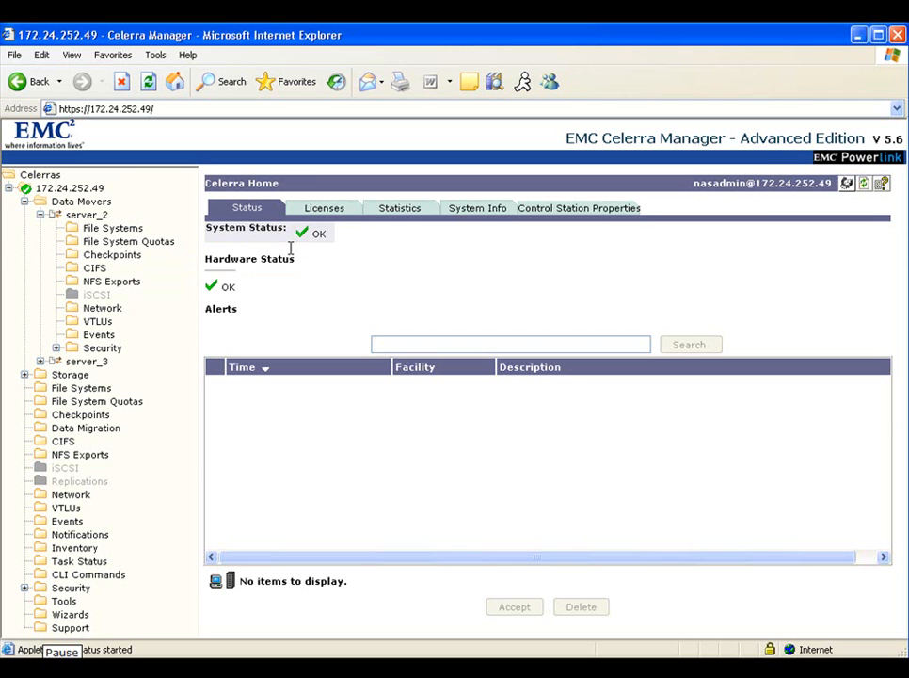
pyautogui.moveTo(402, 253)
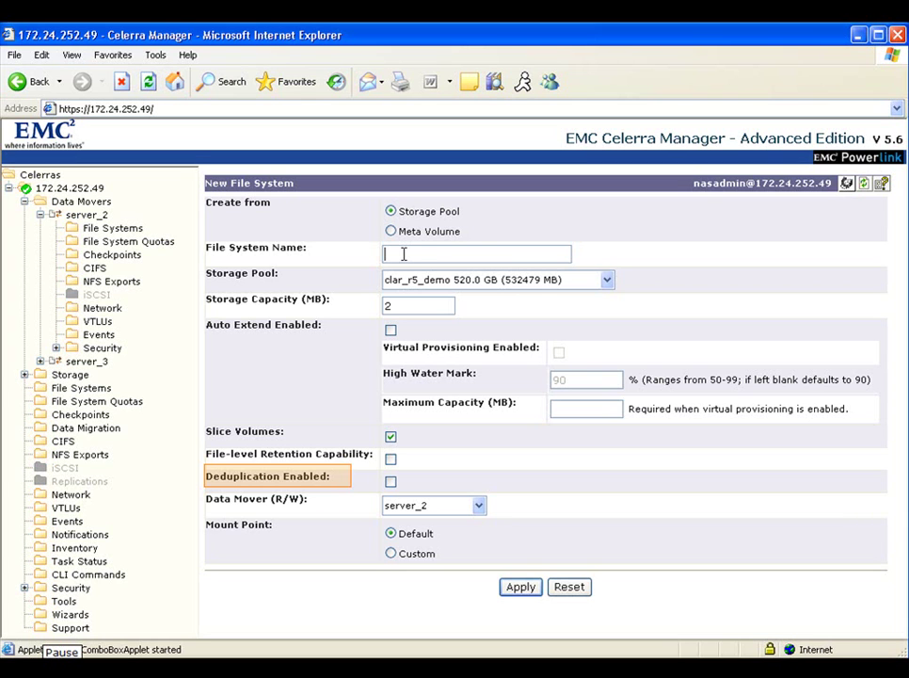
# Enable deduplication and apply to create the 1024 MB celerra_dedup file system.
pyautogui.click(390, 481)
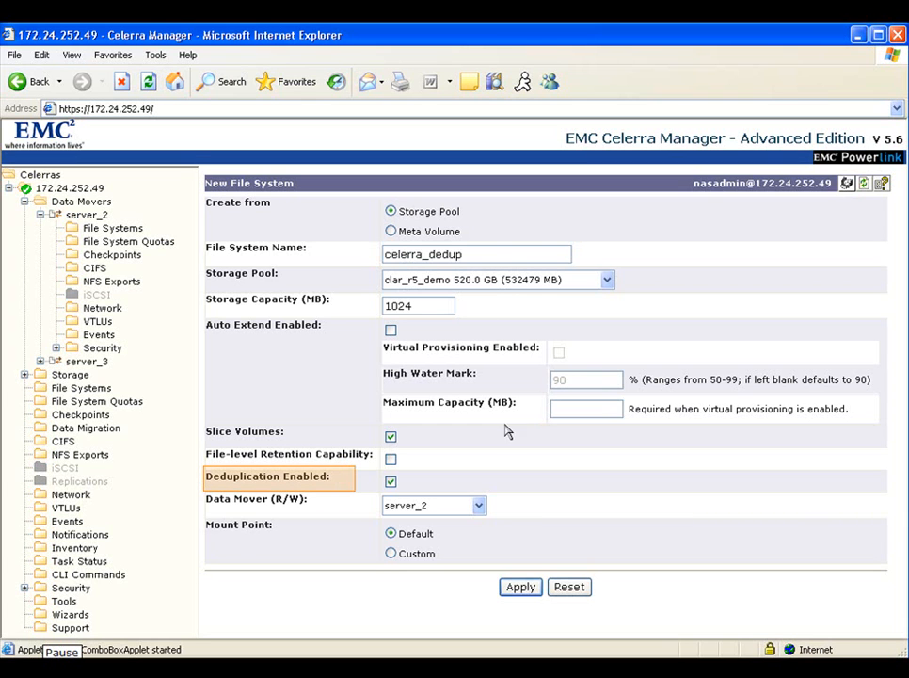
pyautogui.click(520, 586)
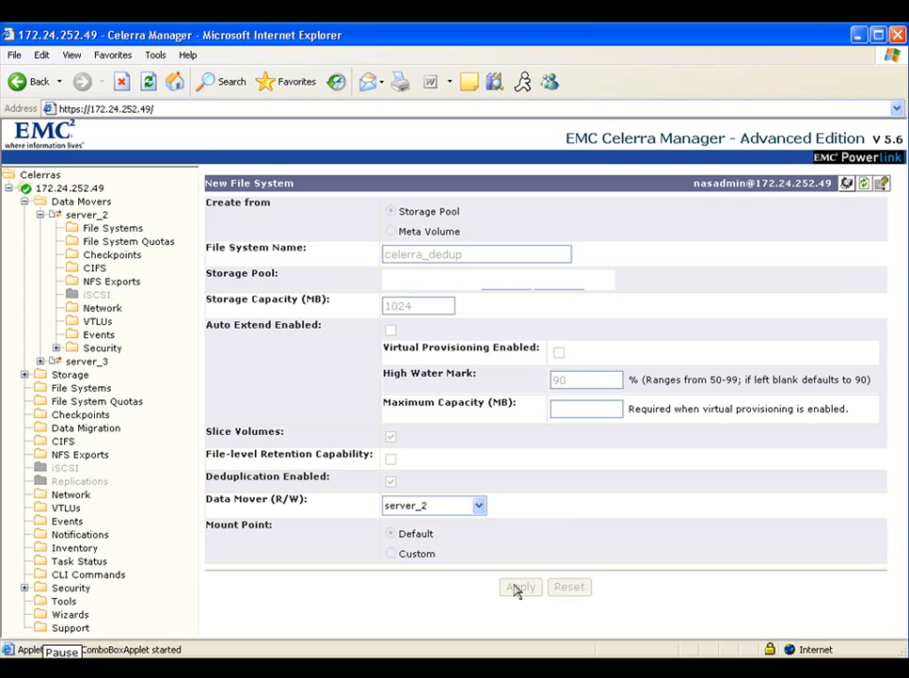
pyautogui.click(521, 586)
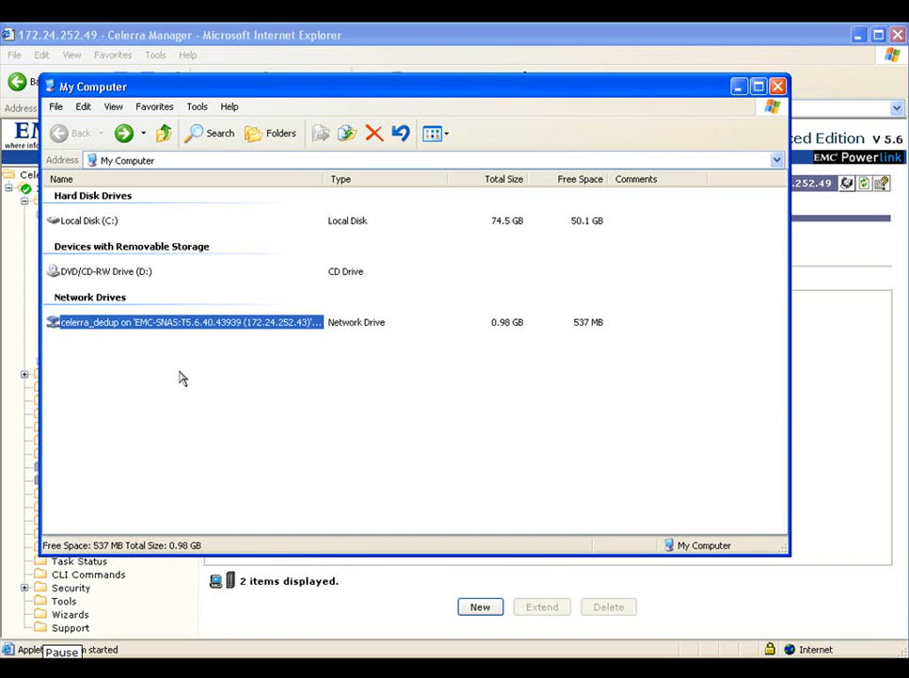
# View the celerra_dedup network drive's properties: 537 MB free of 0.98 GB.
pyautogui.rightClick(183, 322)
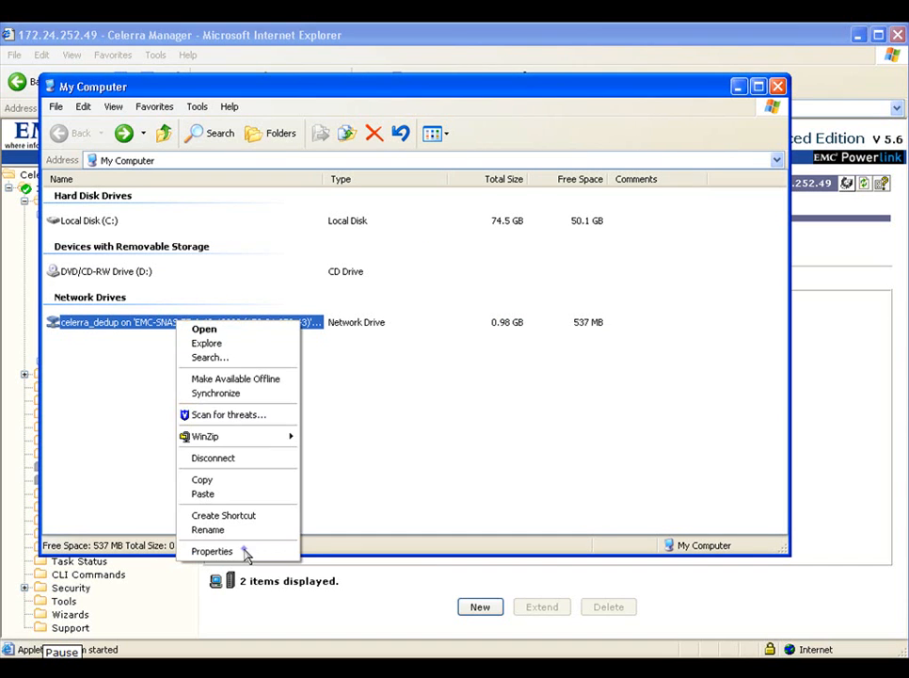
pyautogui.click(211, 551)
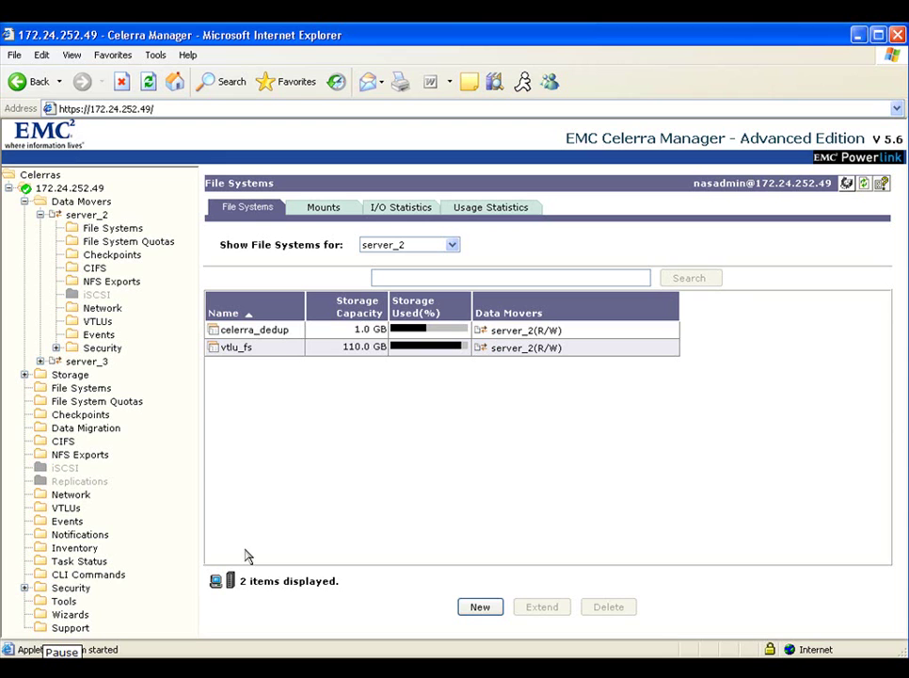
# Open Properties for celerra_dedup from its File Systems context menu.
pyautogui.rightClick(255, 329)
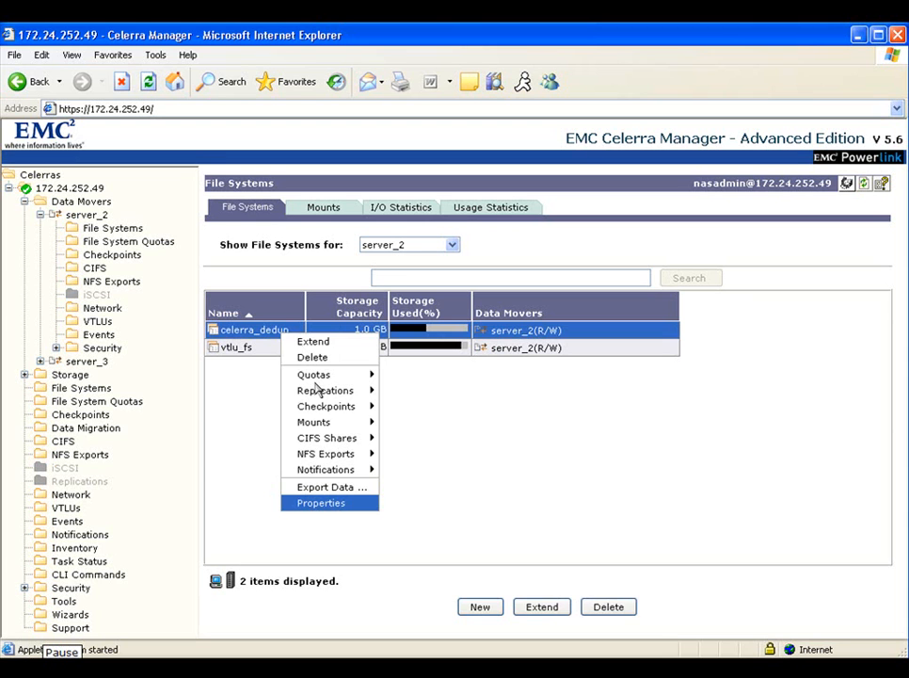
pyautogui.click(328, 511)
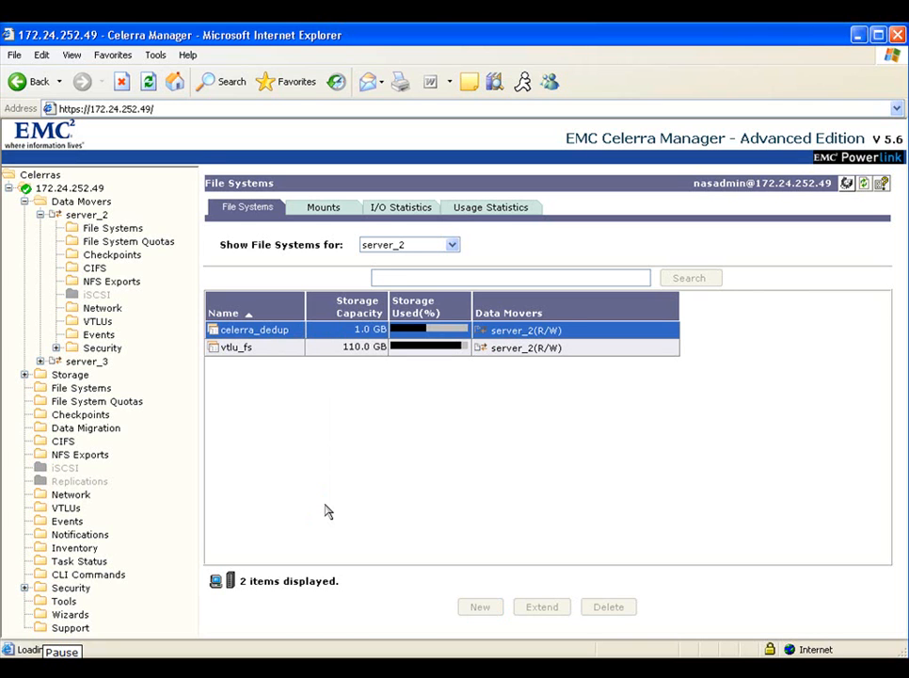
pyautogui.moveTo(718, 498)
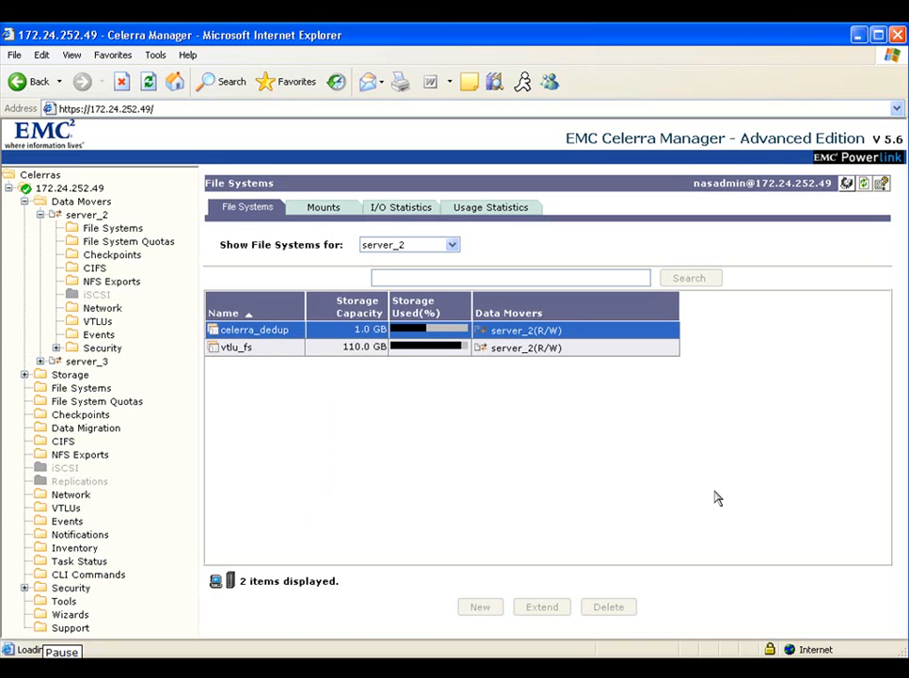
pyautogui.moveTo(789, 477)
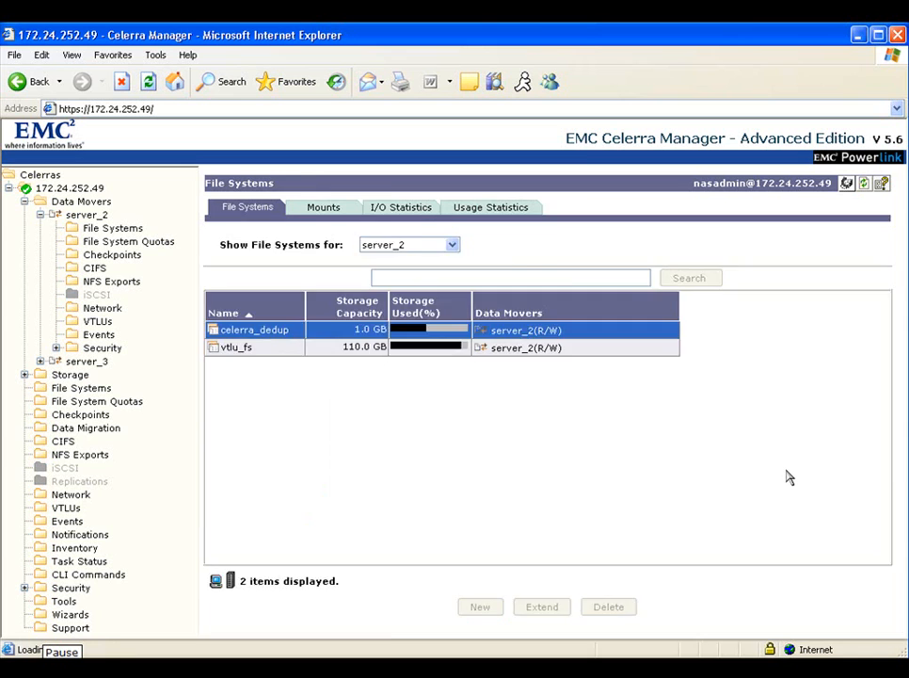
# Set celerra_dedup's Deduplication option to On and confirm with OK.
pyautogui.doubleClick(253, 330)
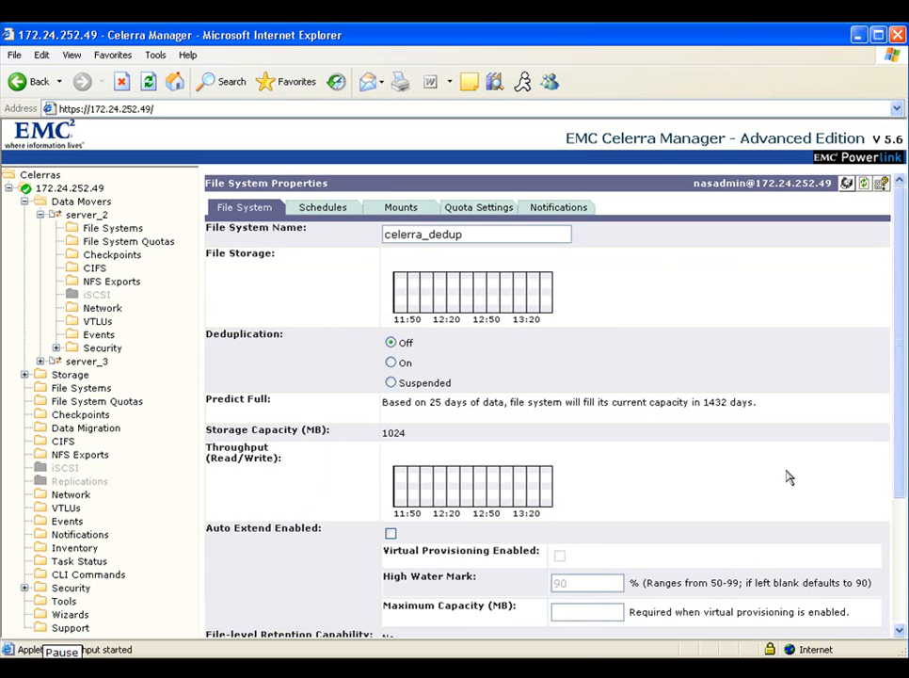
pyautogui.moveTo(504, 452)
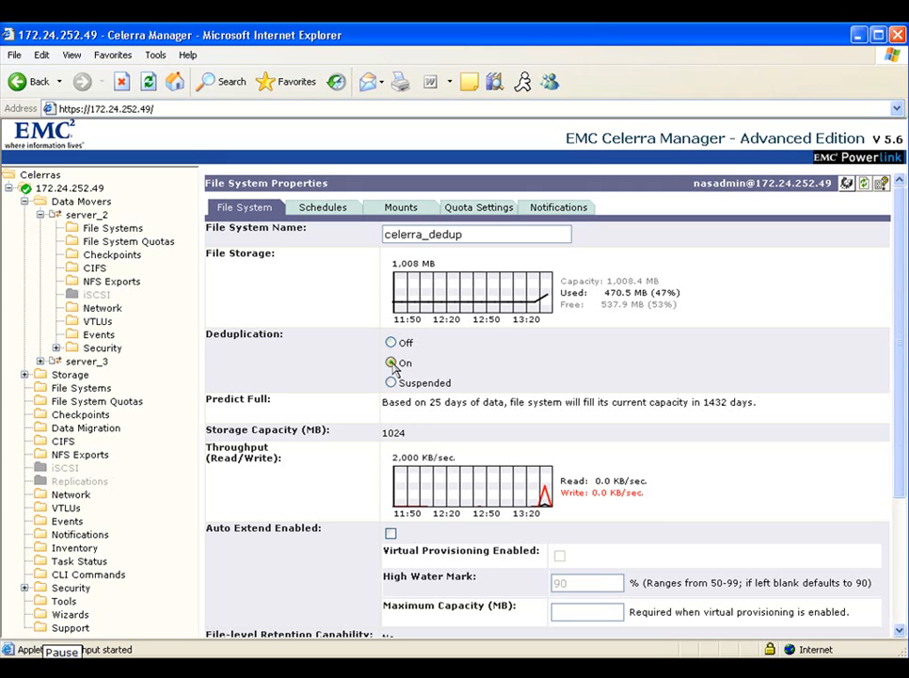
pyautogui.scroll(-3)
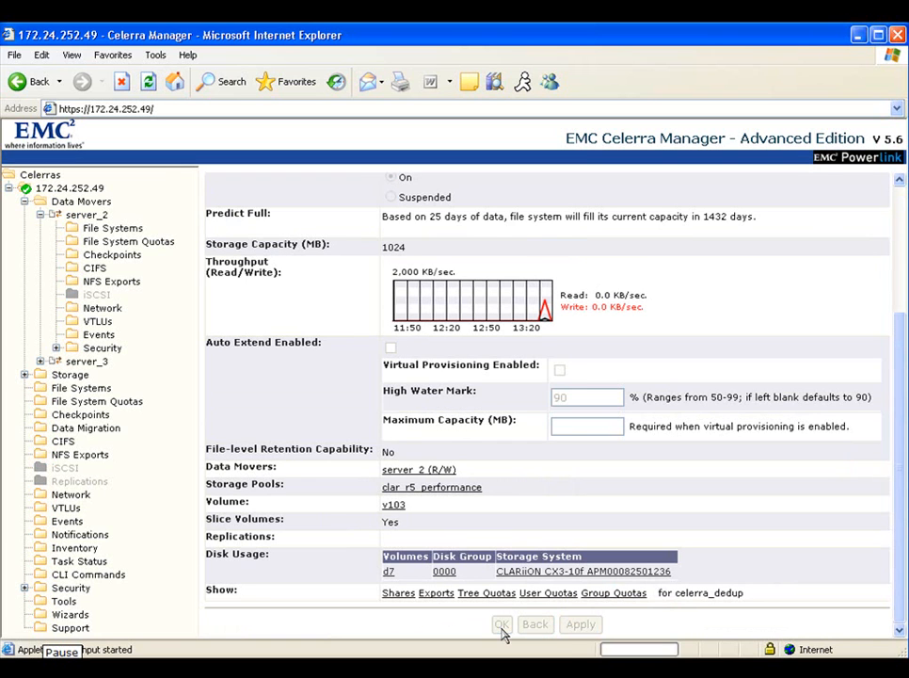
pyautogui.click(502, 624)
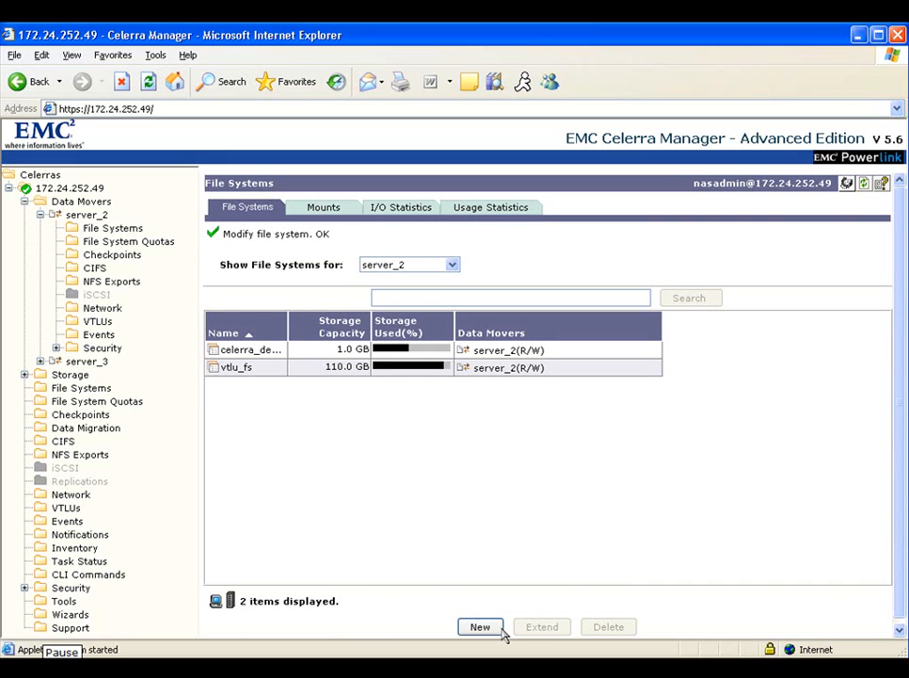
pyautogui.moveTo(271, 393)
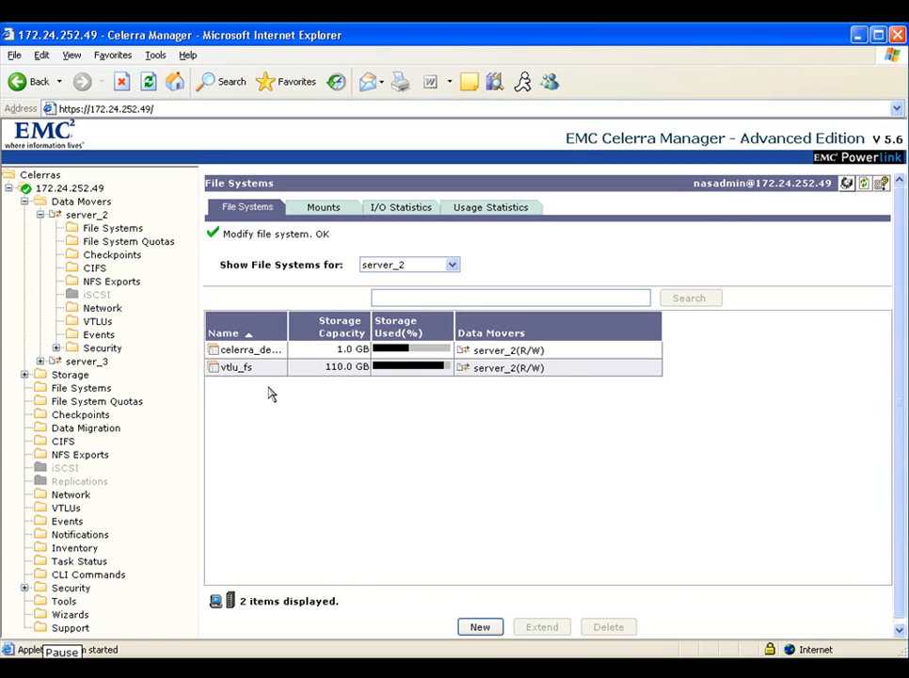
# Reopen celerra_dedup's properties from the File Systems list after the successful change.
pyautogui.rightClick(248, 349)
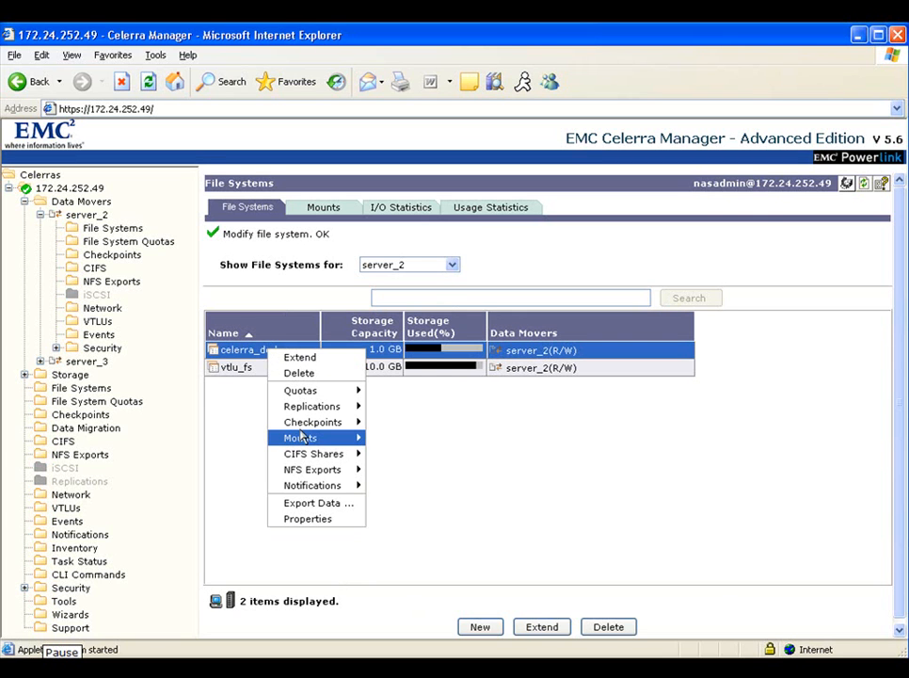
pyautogui.click(306, 522)
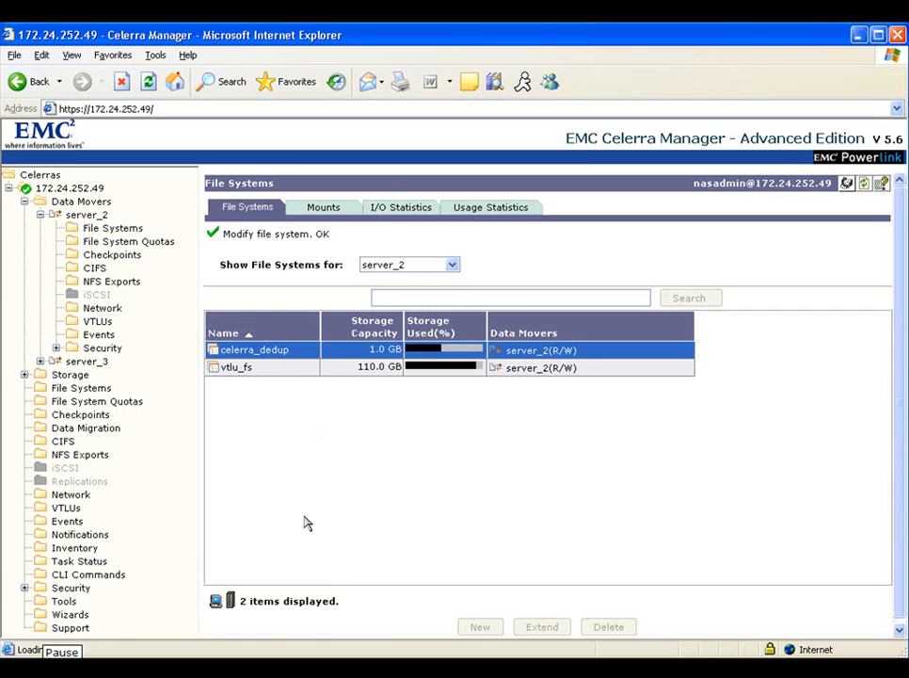
pyautogui.doubleClick(254, 349)
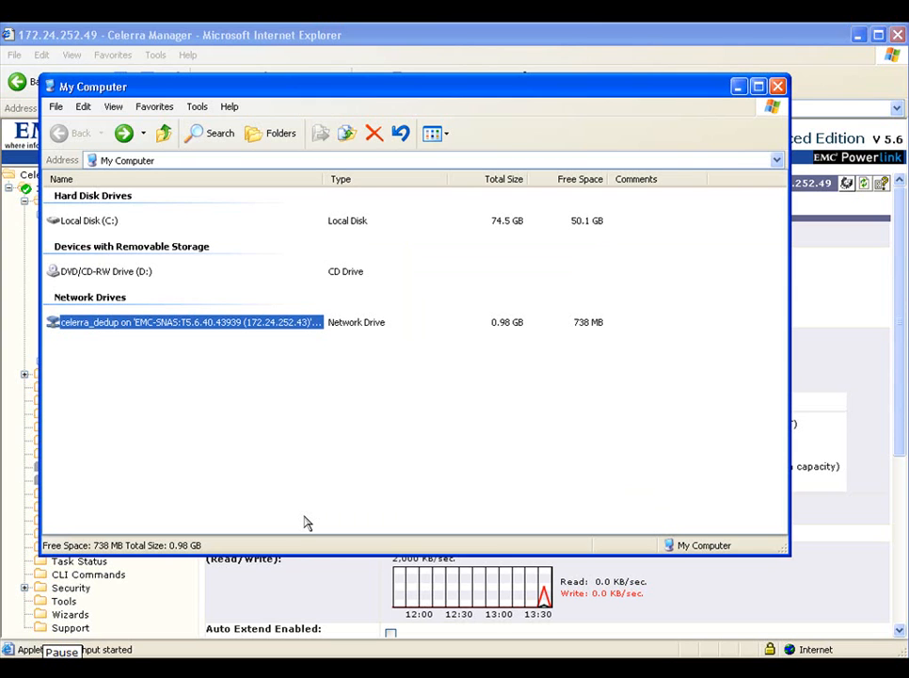
# Open the celerra_dedup drive's properties, now showing 738 MB free of 0.98 GB.
pyautogui.rightClick(188, 322)
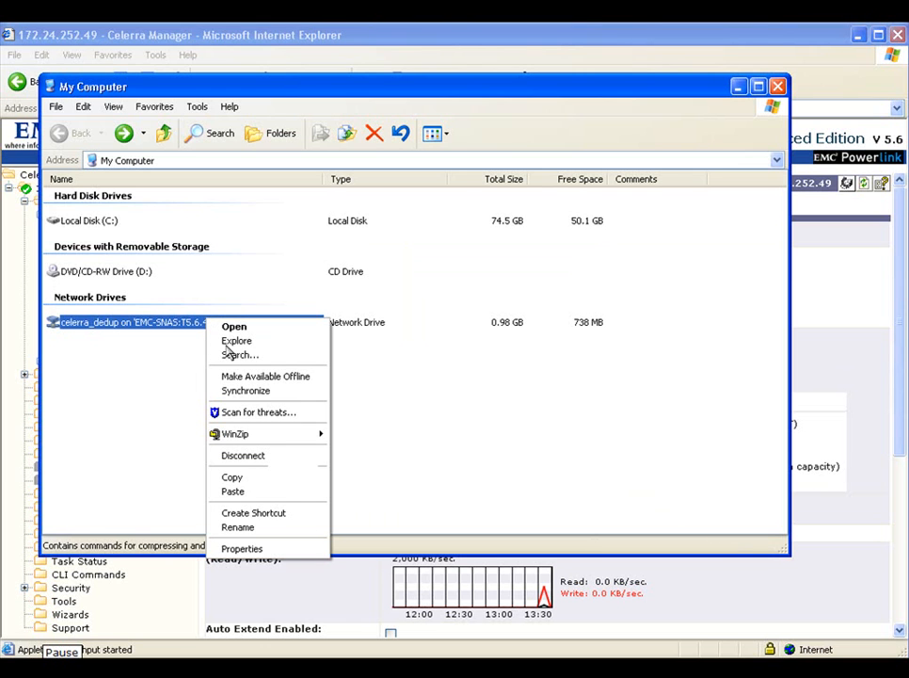
pyautogui.moveTo(241, 549)
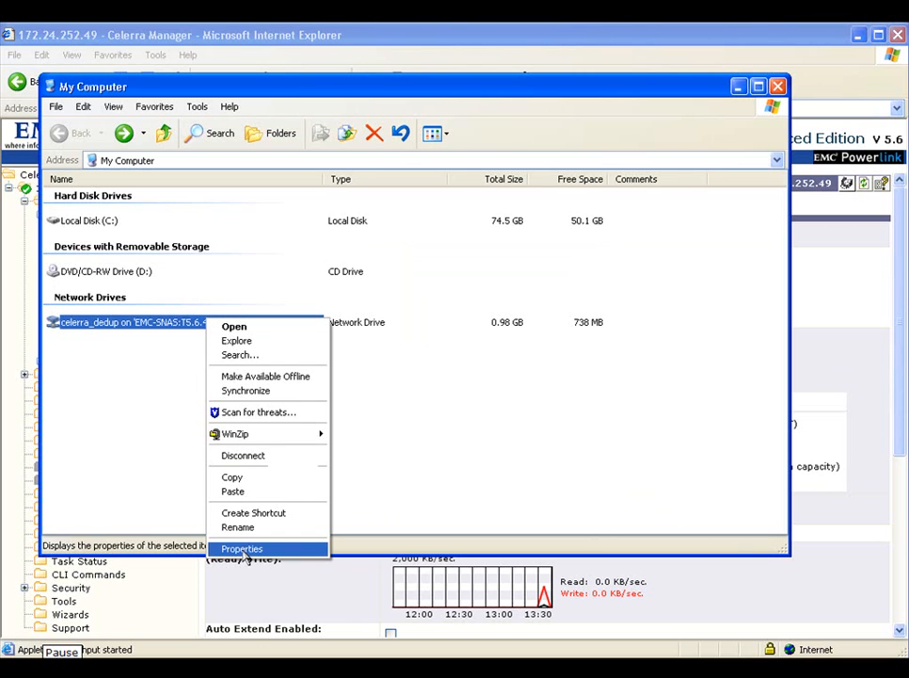
pyautogui.click(242, 549)
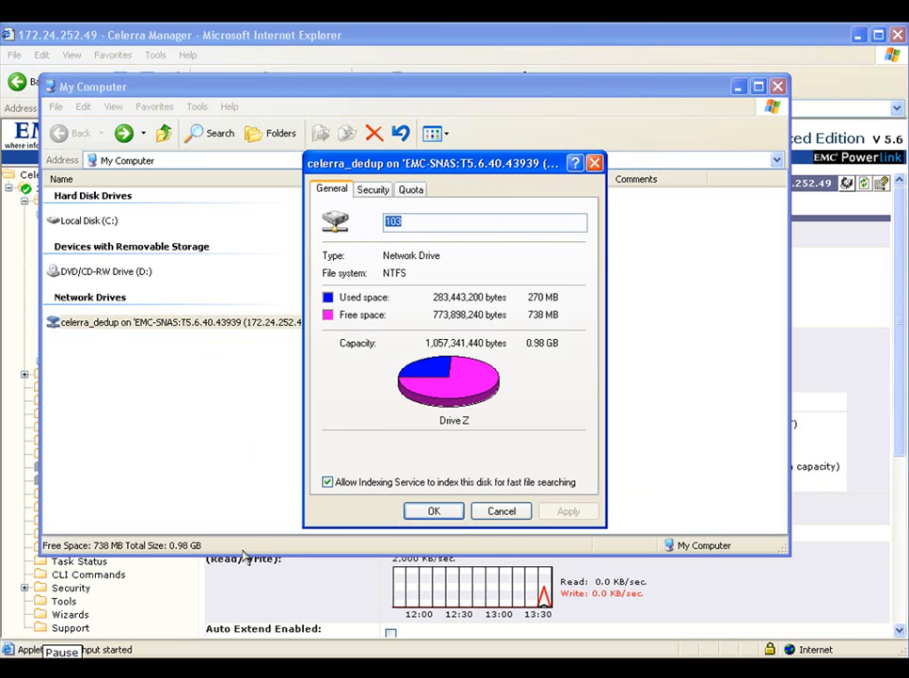